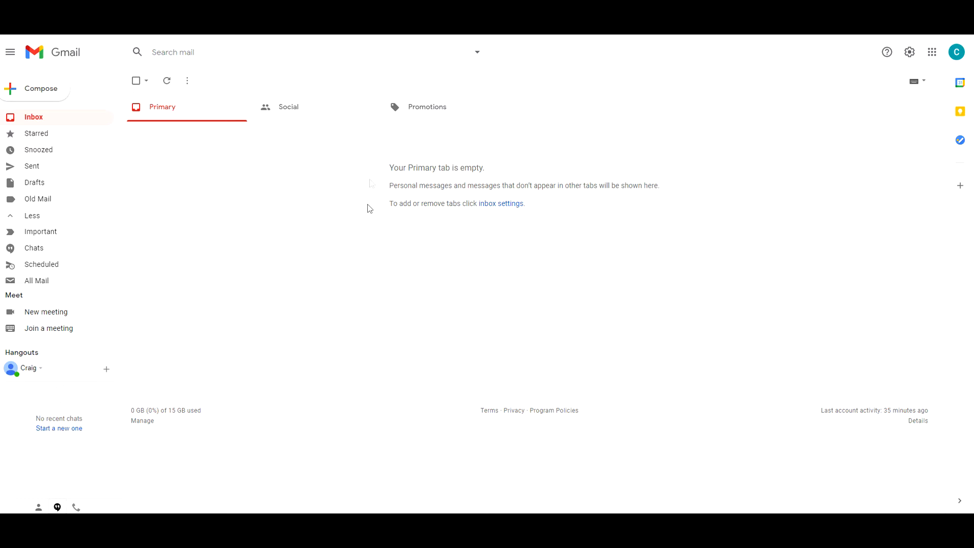
{"action": "mouse_move", "coordinate": [845, 229]}
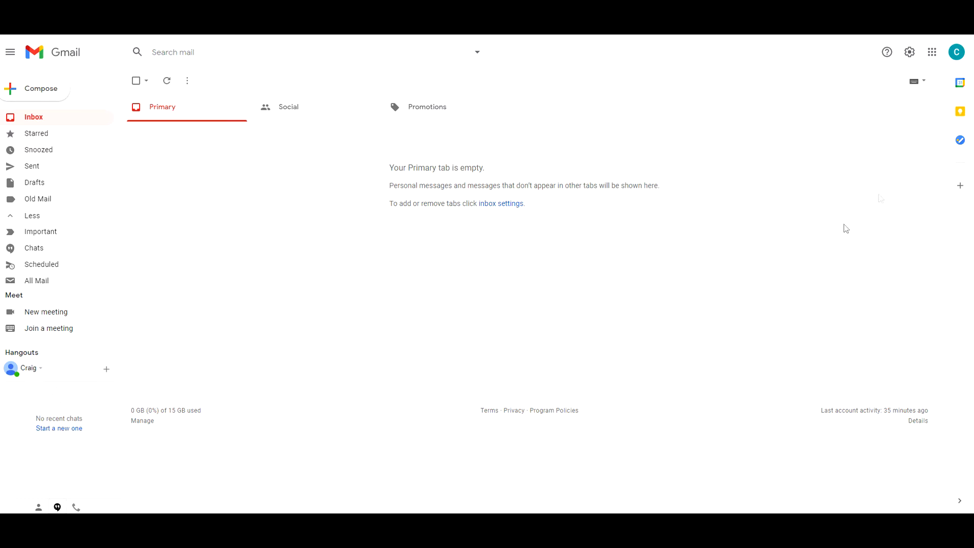
{"action": "mouse_move", "coordinate": [930, 70]}
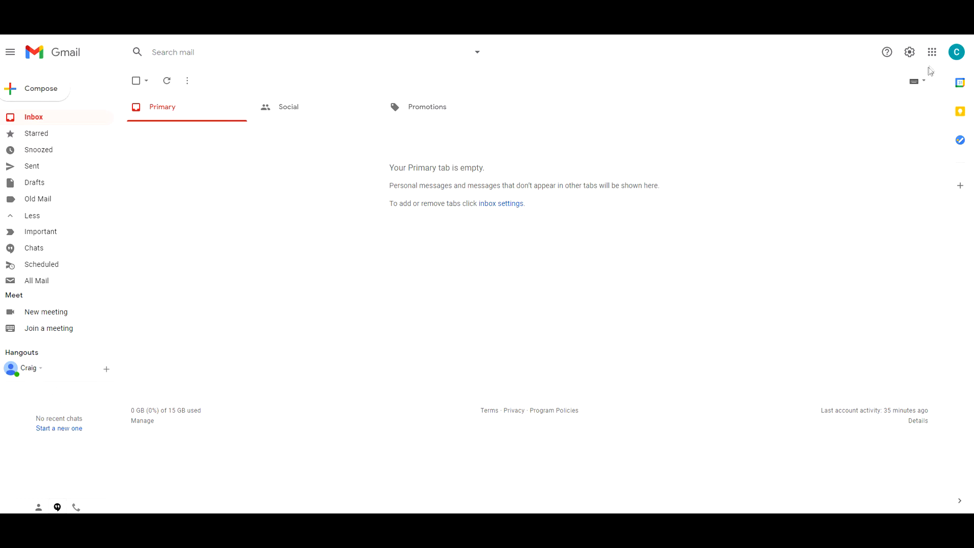
{"action": "mouse_move", "coordinate": [931, 52]}
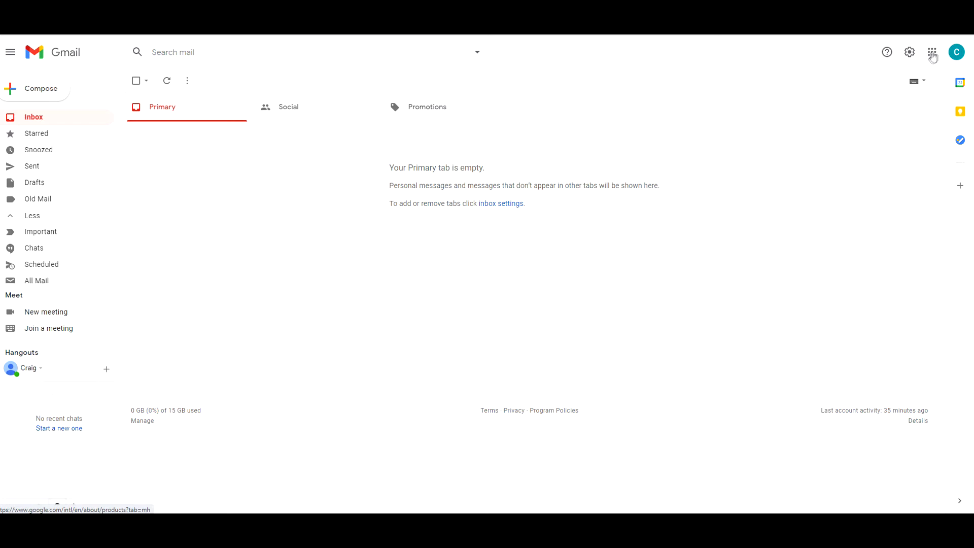
- Bring up the Google apps launcher in Gmail and scroll to the Contacts entry
{"action": "left_click", "coordinate": [932, 51]}
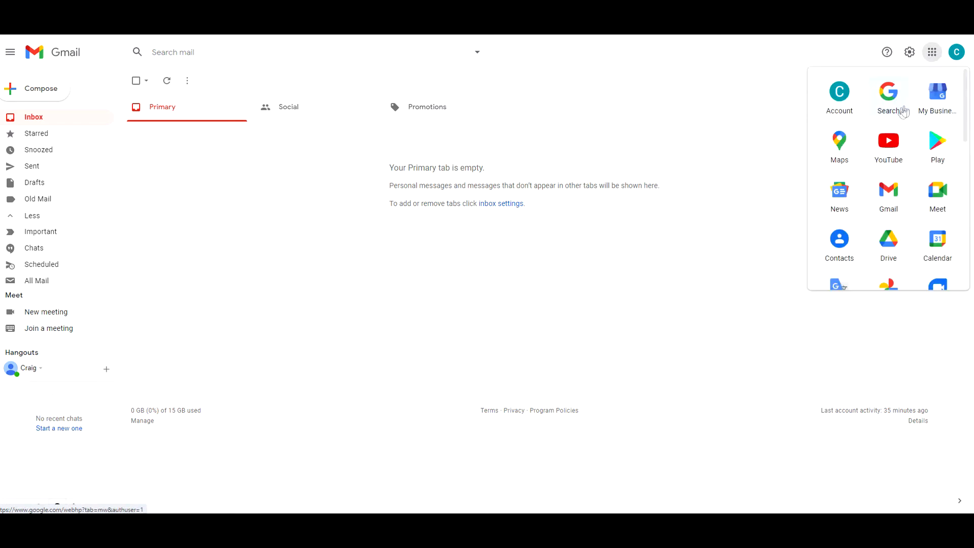
{"action": "scroll", "scroll_direction": "down", "scroll_amount": 3}
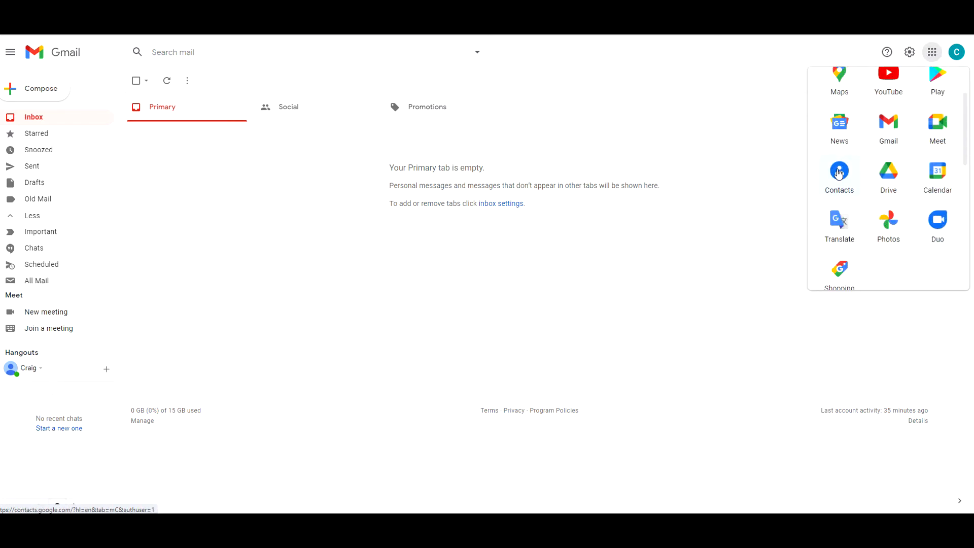
- Go to Google Contacts and bring John Doe's contact into its edit form
{"action": "left_click", "coordinate": [839, 172]}
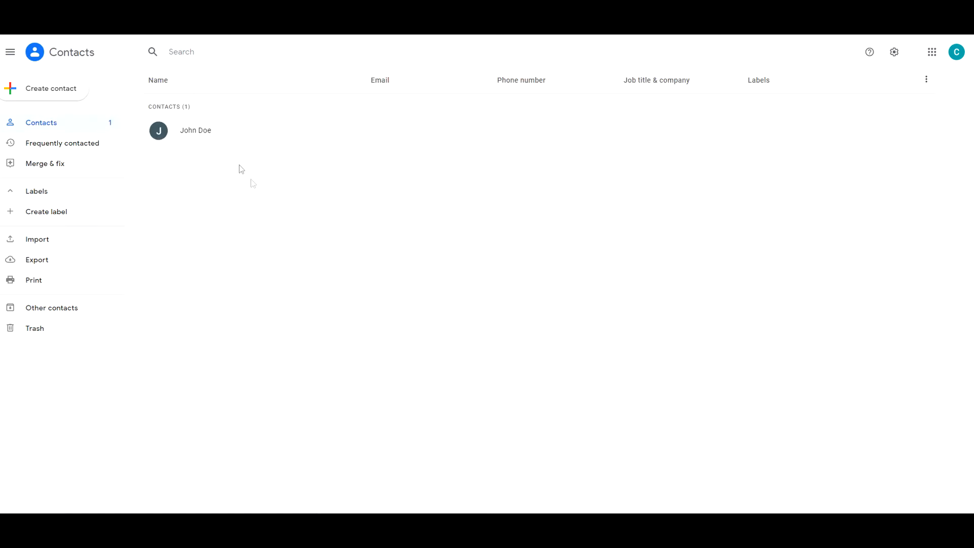
{"action": "mouse_move", "coordinate": [229, 195]}
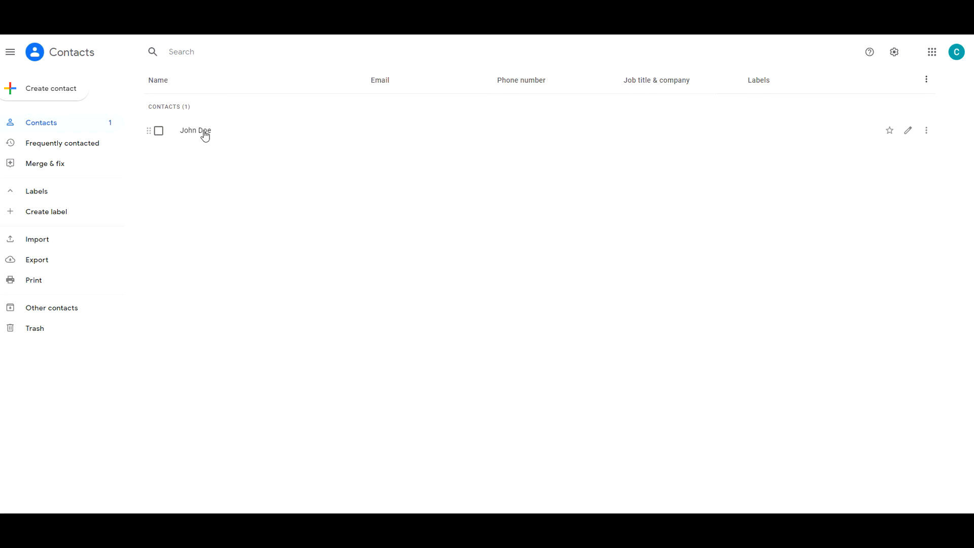
{"action": "left_click", "coordinate": [194, 131]}
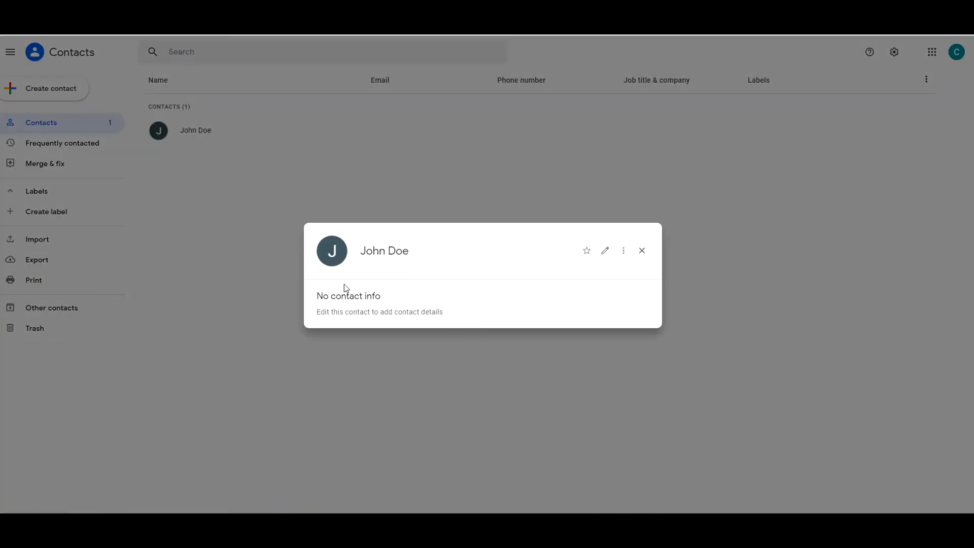
{"action": "mouse_move", "coordinate": [605, 251]}
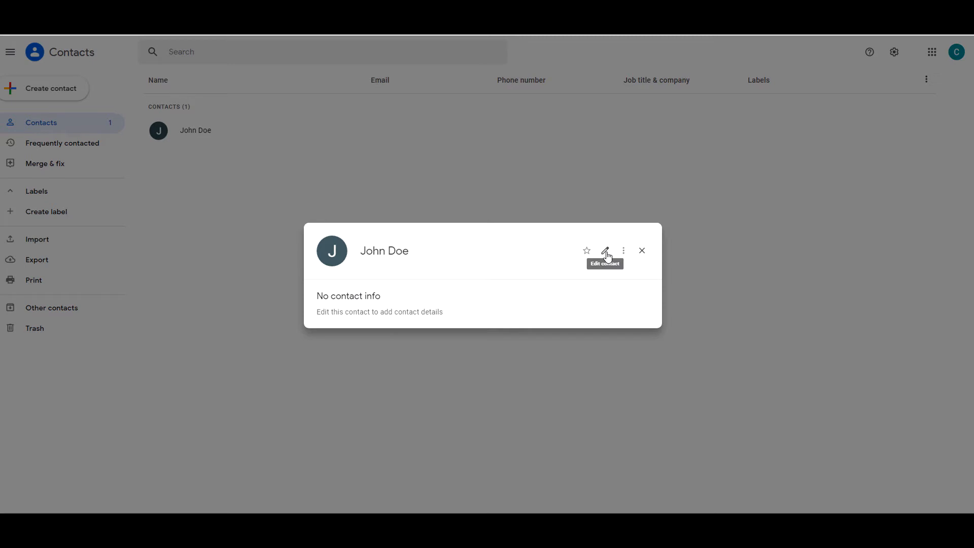
{"action": "left_click", "coordinate": [603, 251]}
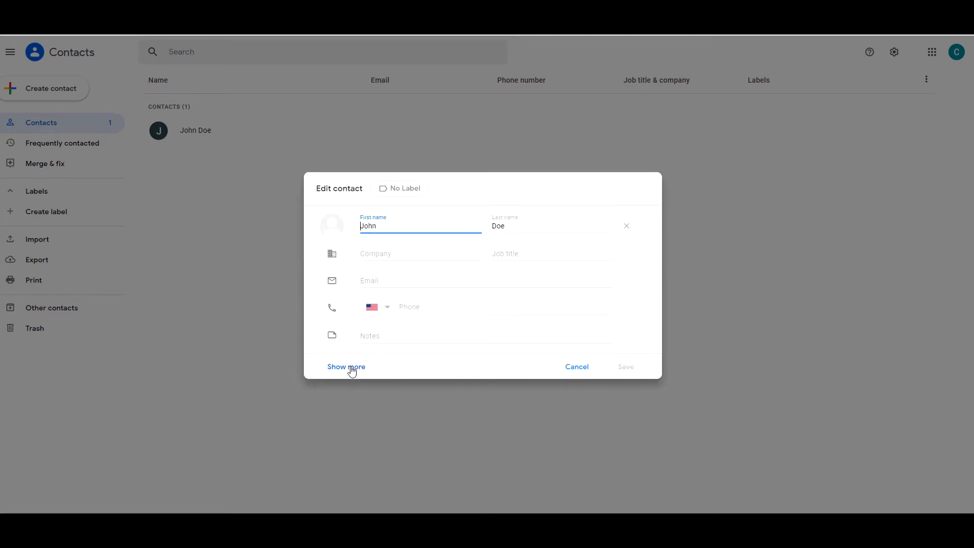
- Enter 12/06/2020 in John Doe's Birthday field and save the contact
{"action": "left_click", "coordinate": [344, 366]}
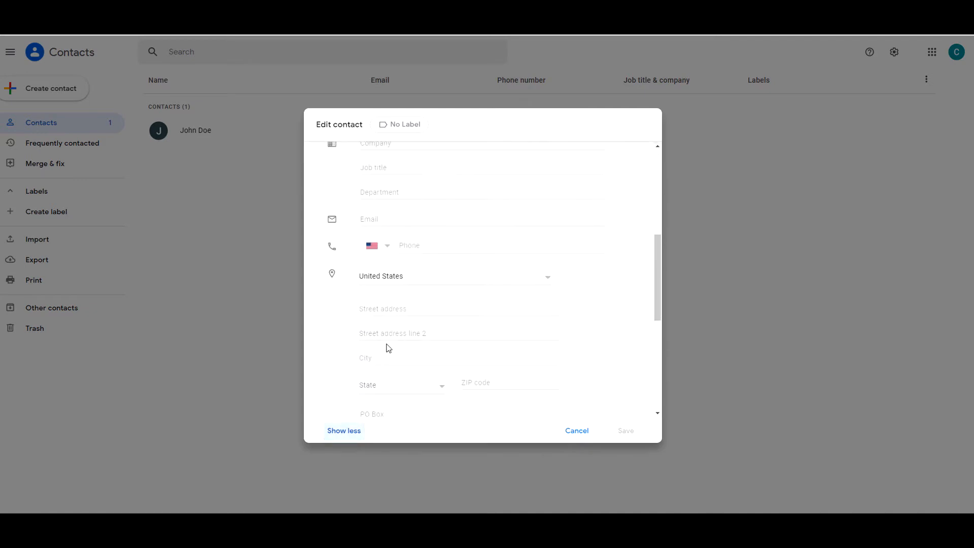
{"action": "scroll", "scroll_direction": "down", "scroll_amount": 3}
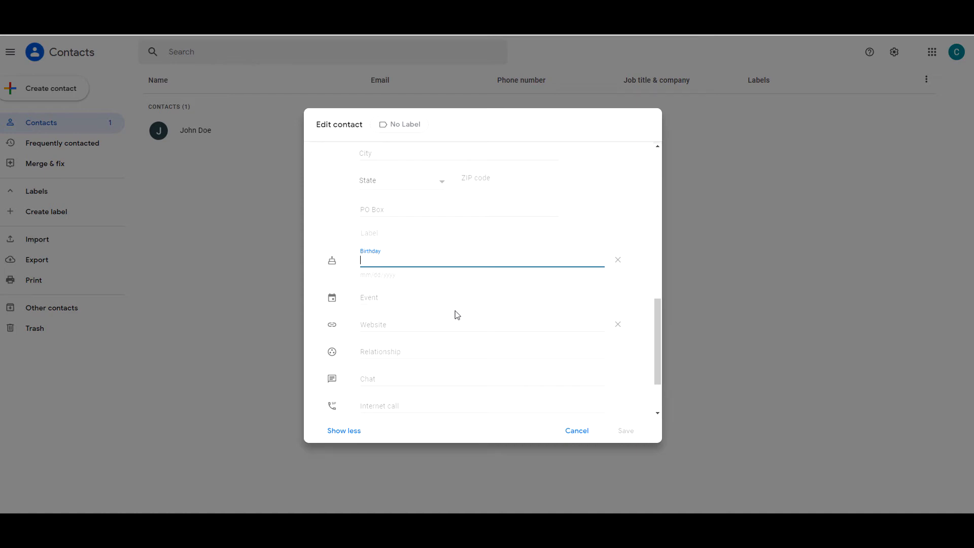
{"action": "type", "text": "12"}
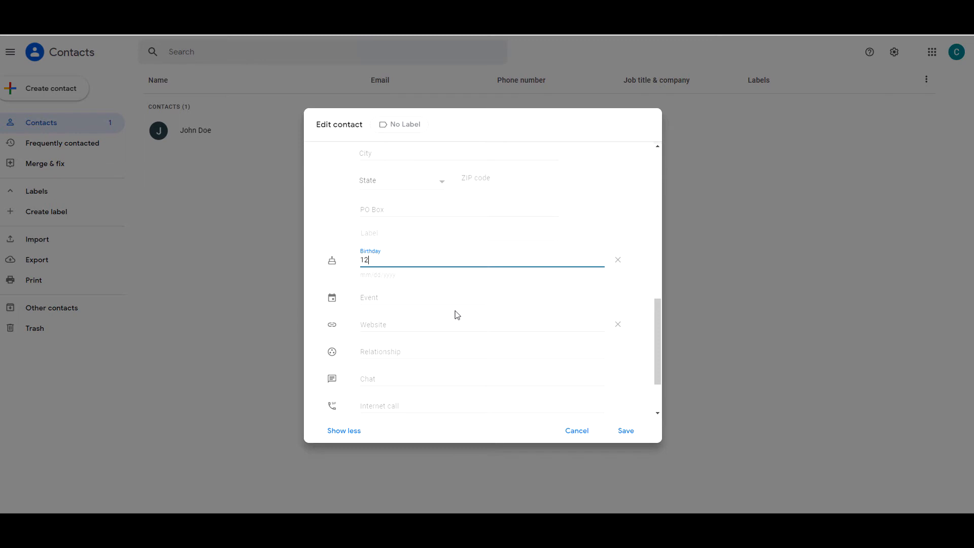
{"action": "type", "text": "/06"}
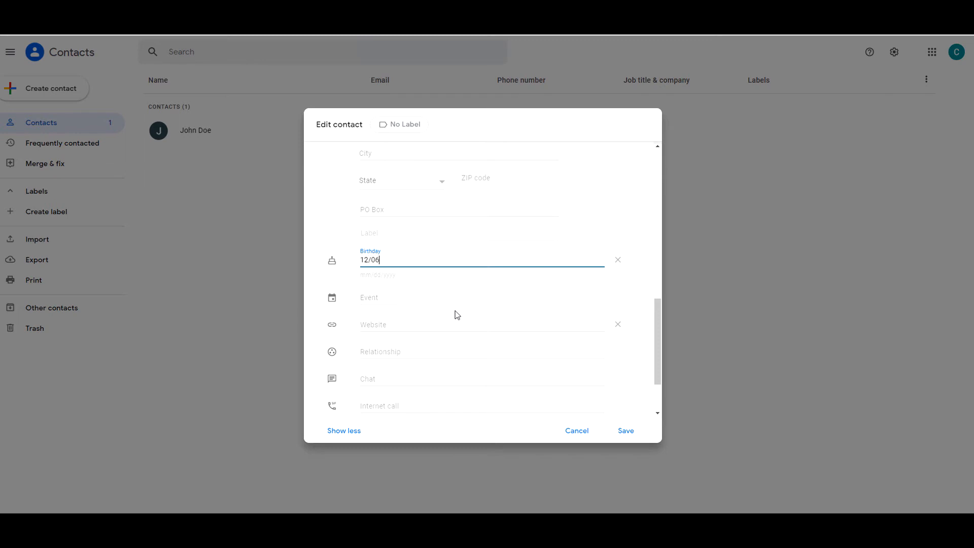
{"action": "type", "text": "/"}
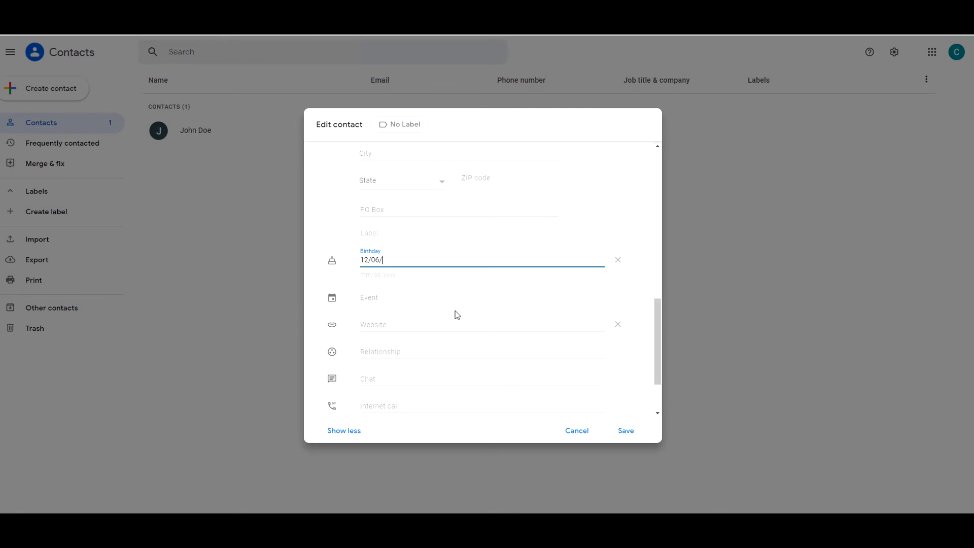
{"action": "type", "text": "20"}
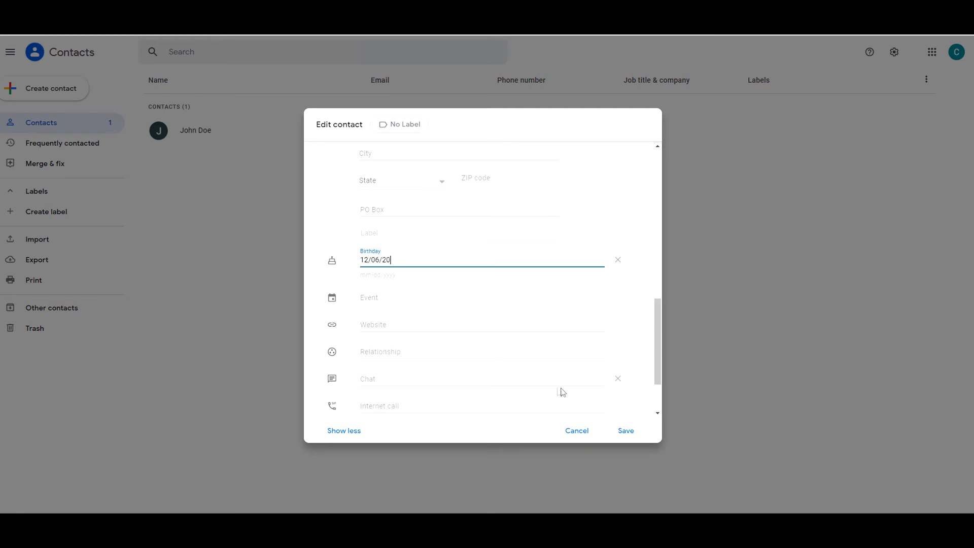
{"action": "left_click", "coordinate": [624, 430]}
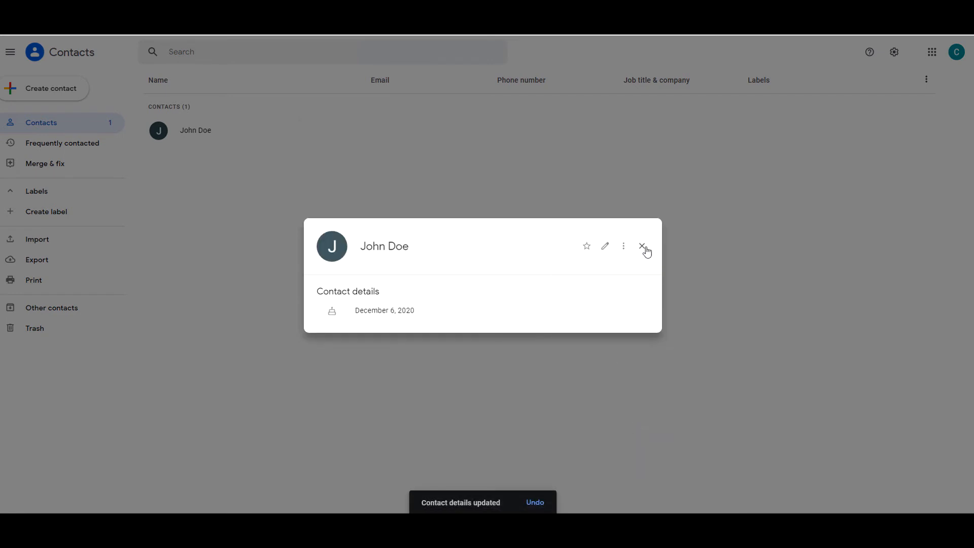
- Leave John Doe's contact card and switch to Google Calendar via the apps launcher
{"action": "left_click", "coordinate": [642, 245]}
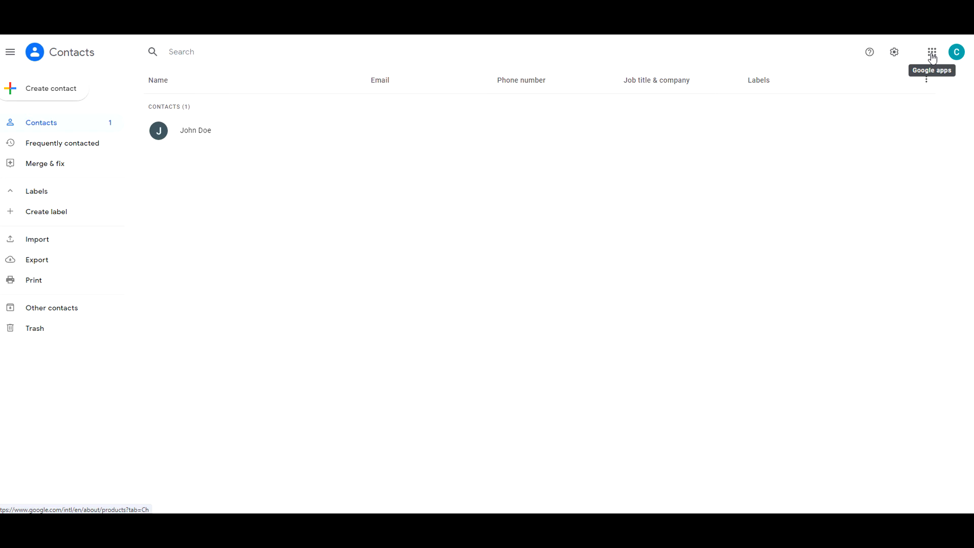
{"action": "left_click", "coordinate": [931, 52]}
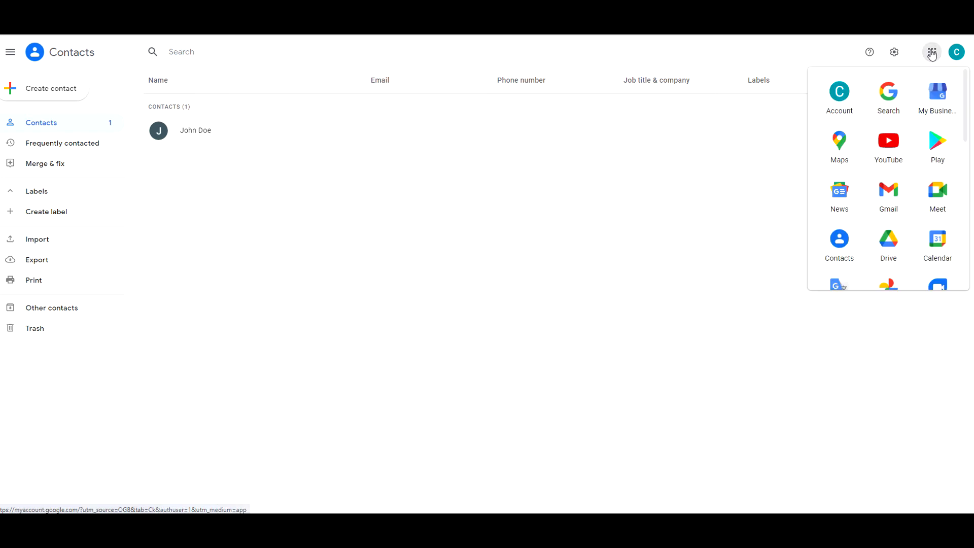
{"action": "scroll", "scroll_direction": "down", "scroll_amount": 3}
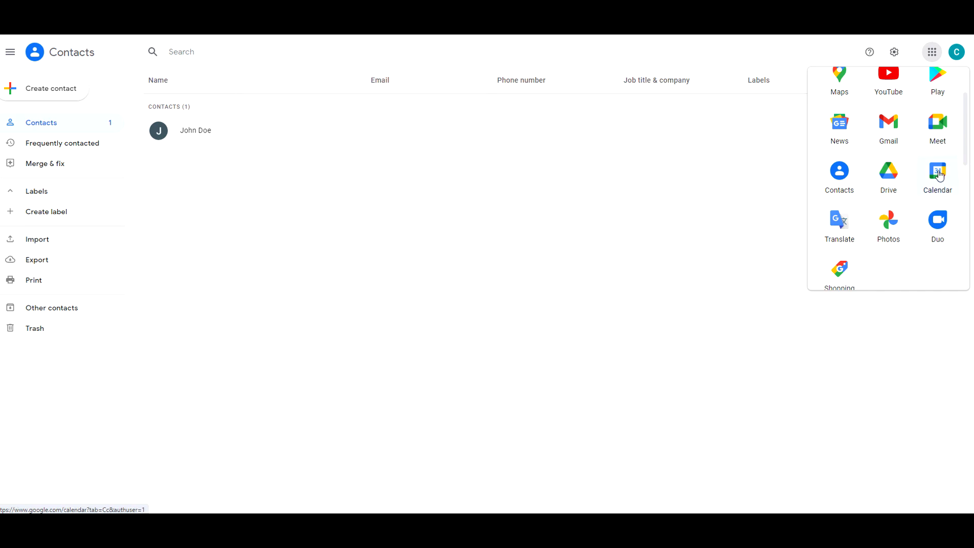
{"action": "left_click", "coordinate": [937, 173]}
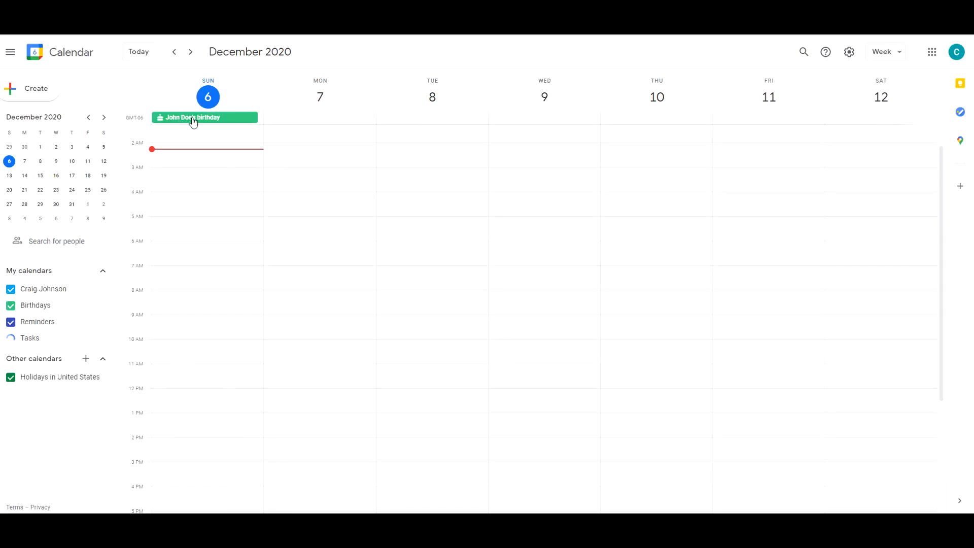
- Show the details of John Doe's all-day birthday event on Sunday, December 6
{"action": "left_click", "coordinate": [203, 117]}
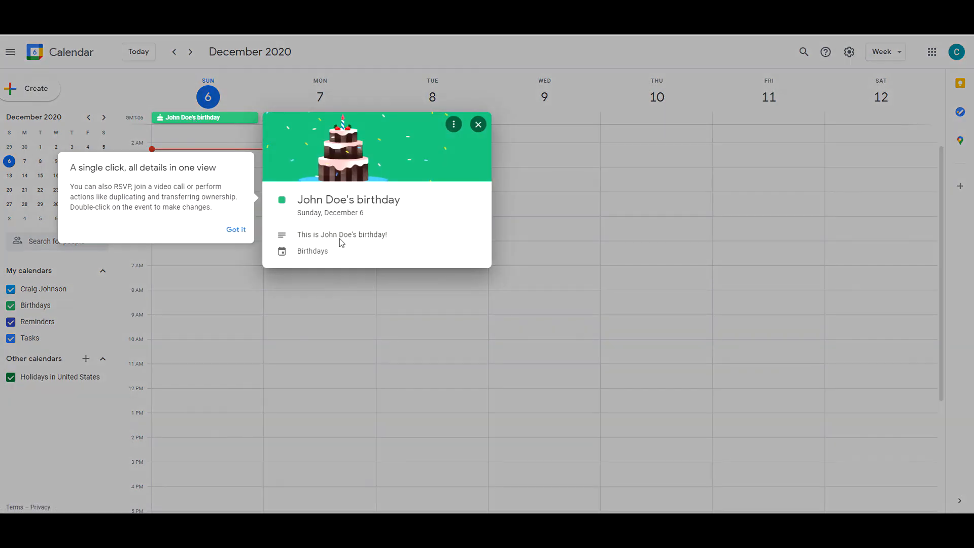
{"action": "mouse_move", "coordinate": [478, 125]}
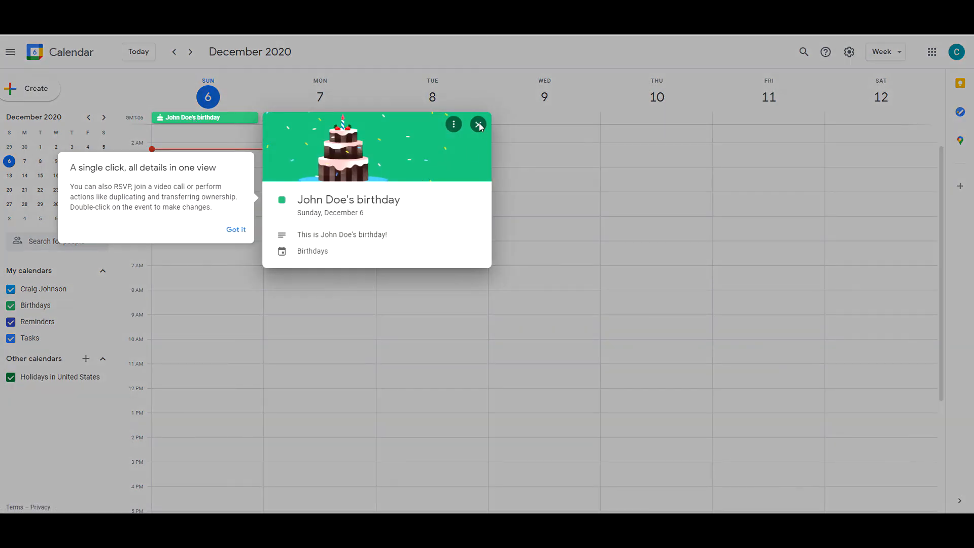